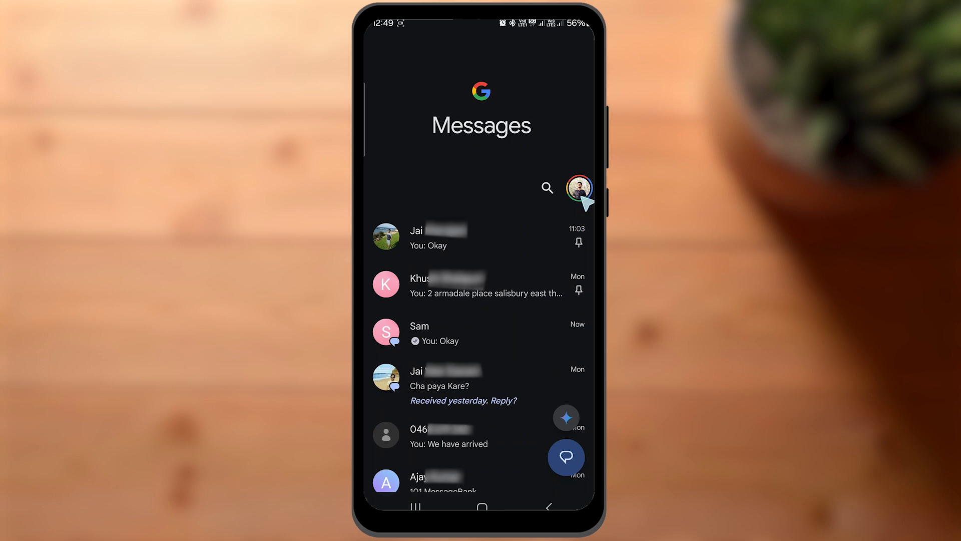
# Go from the profile menu into Messages settings, then General, then RCS chats
pyautogui.click(576, 187)
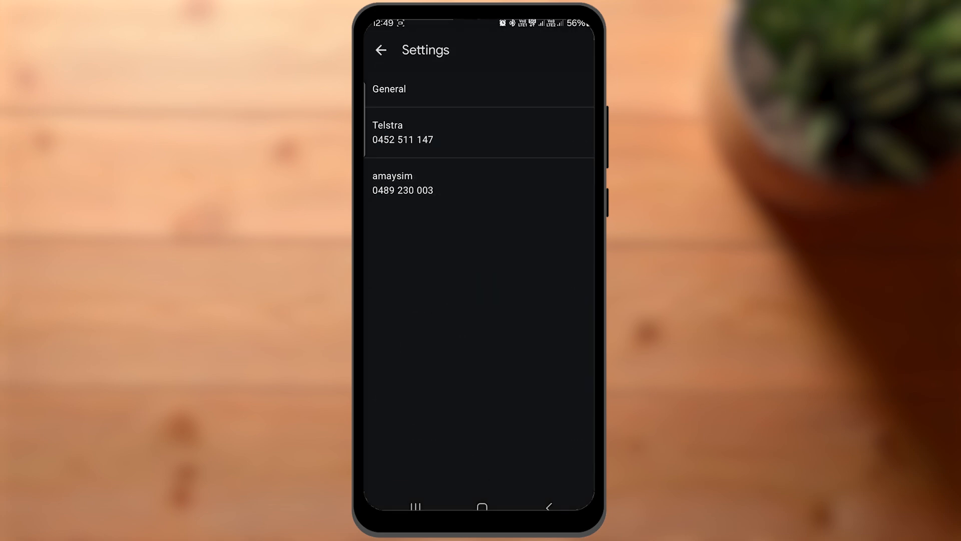
pyautogui.click(389, 89)
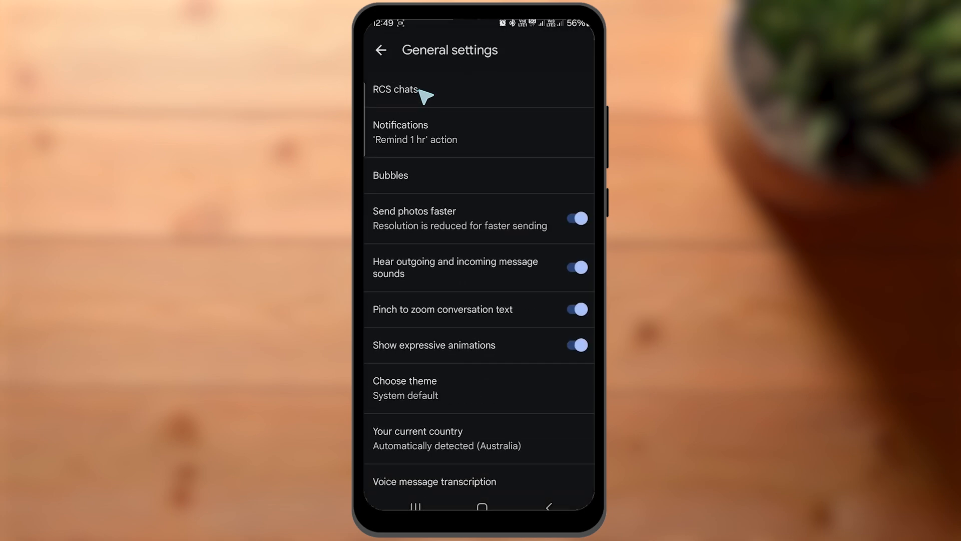
pyautogui.click(395, 89)
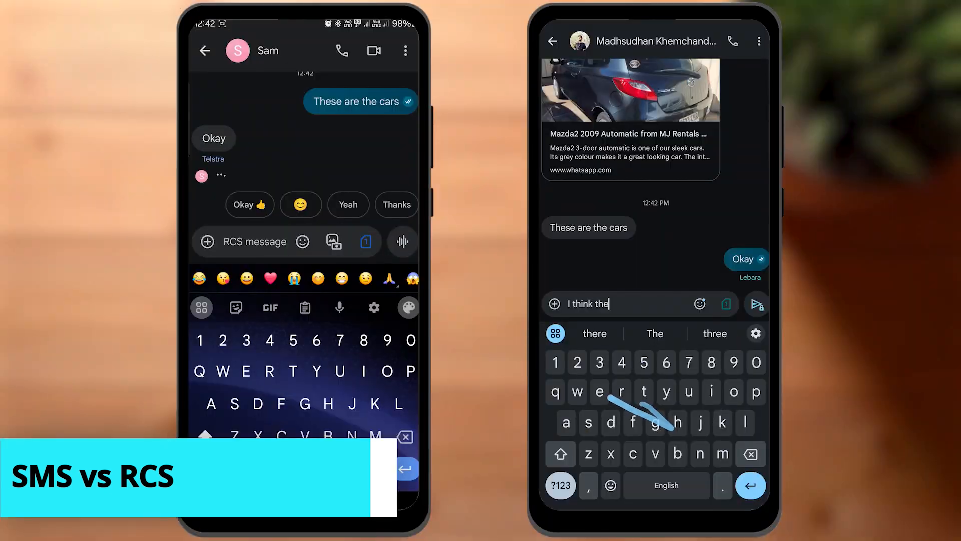
# Send 'I think the Mazda2 had more potential' and 'Corolla is good but older', then begin 'I'm sending you something'
pyautogui.write('Mazd')
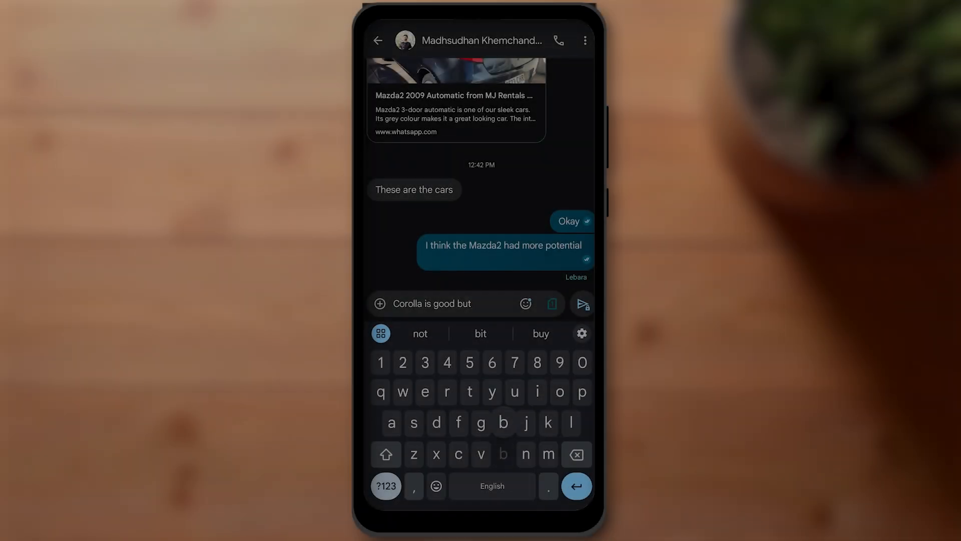
pyautogui.write('but older')
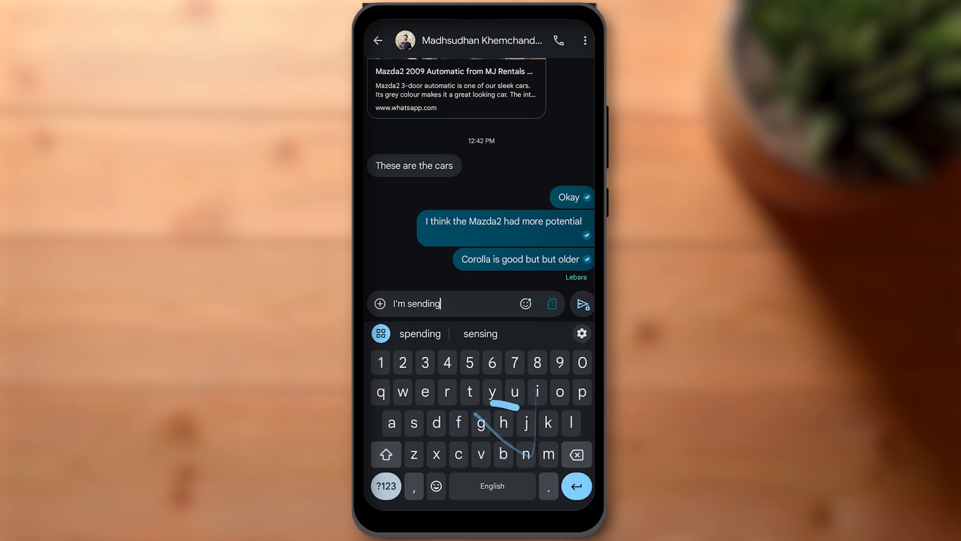
pyautogui.write('you something')
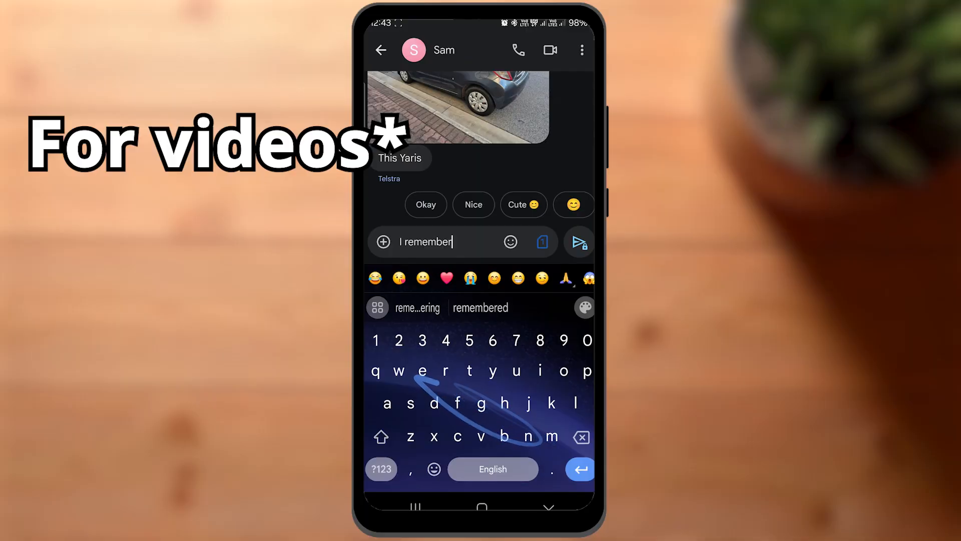
# Send the reply and fireworks video, then choose Files from the attachment panel
pyautogui.click(576, 241)
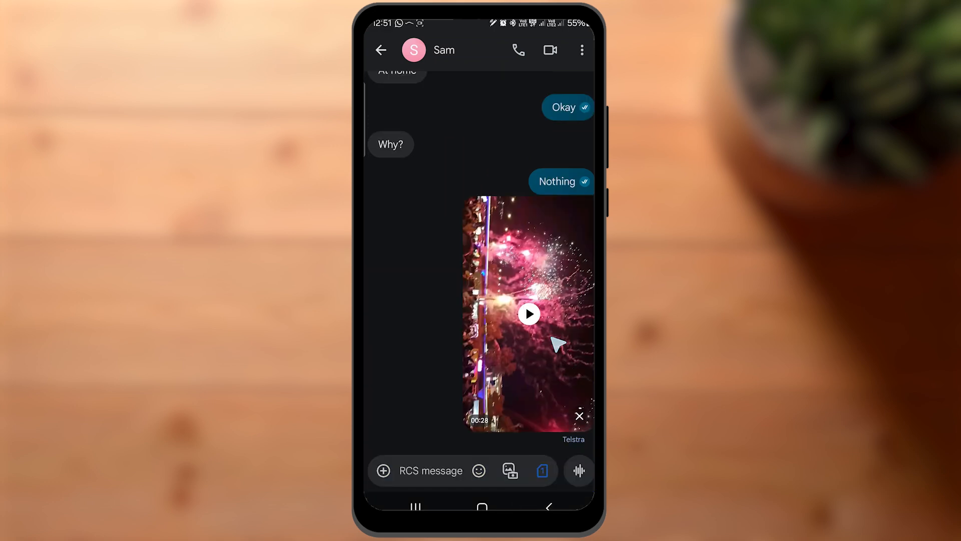
pyautogui.moveTo(580, 415)
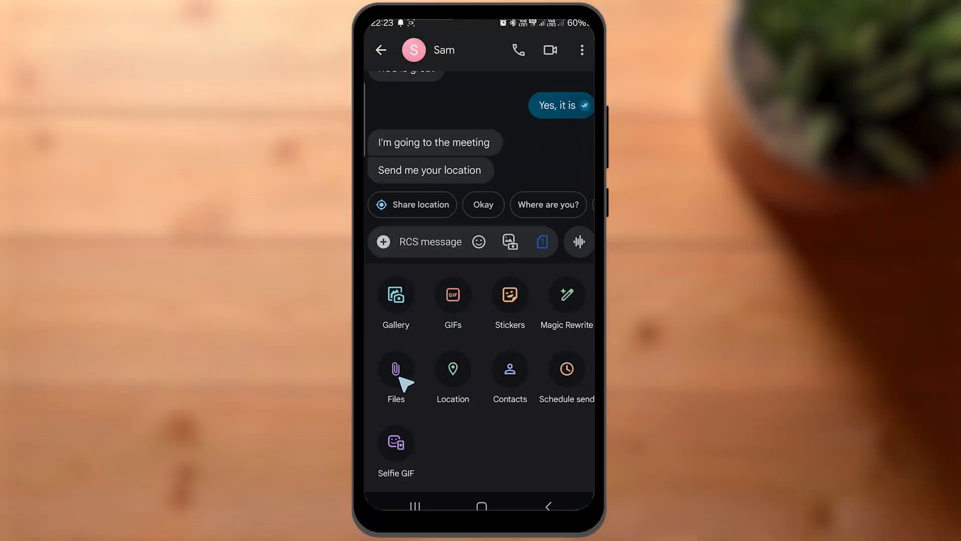
pyautogui.click(396, 370)
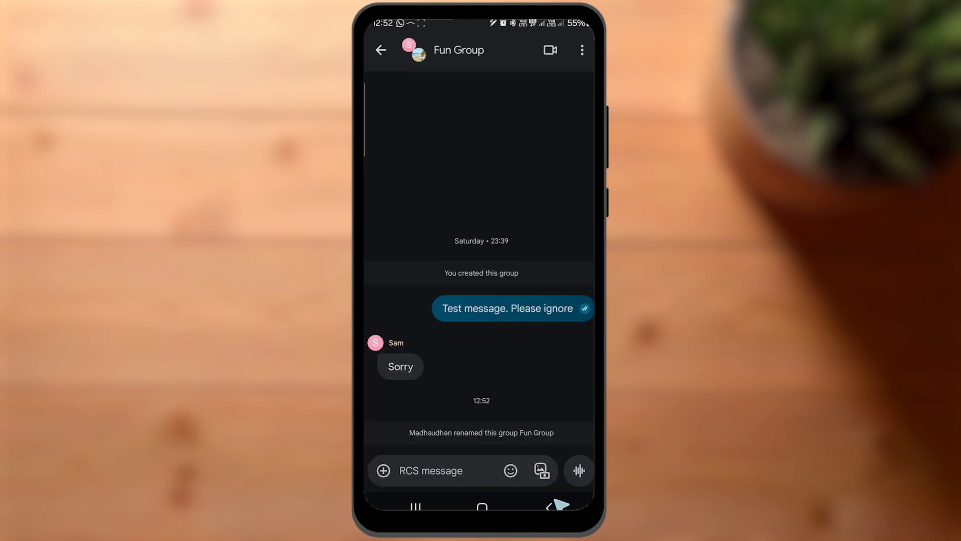
# Send 'We meeting today?' to Fun Group, adding the question mark from symbols
pyautogui.write('We meeting today')
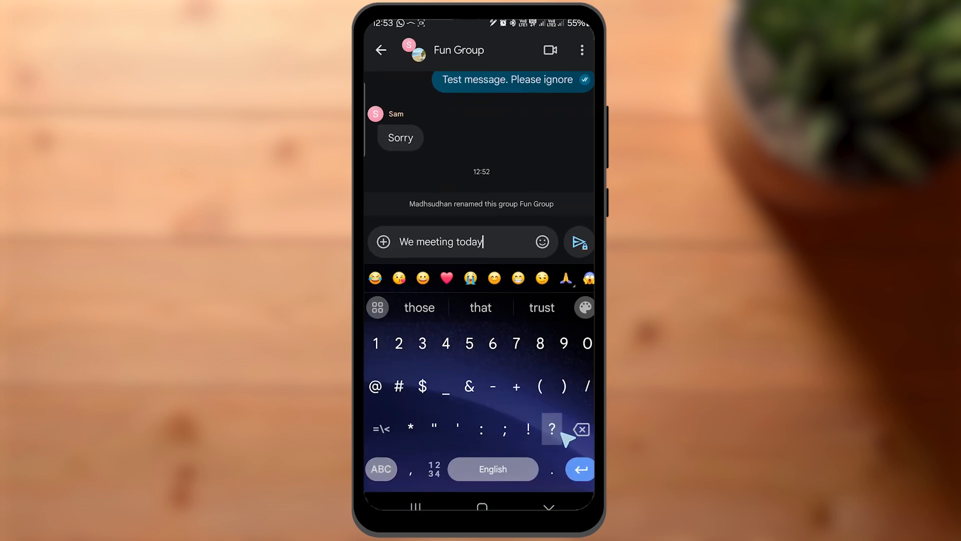
pyautogui.click(577, 241)
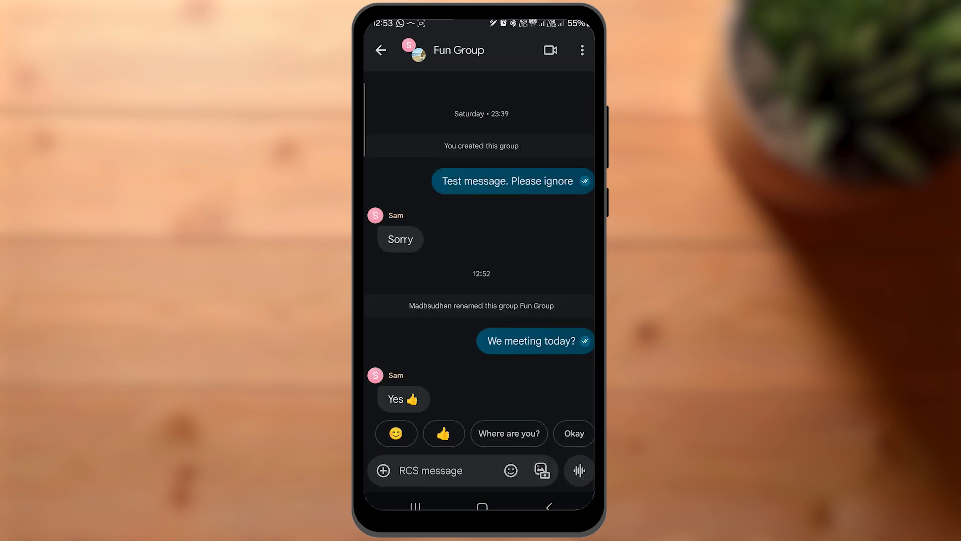
pyautogui.click(573, 433)
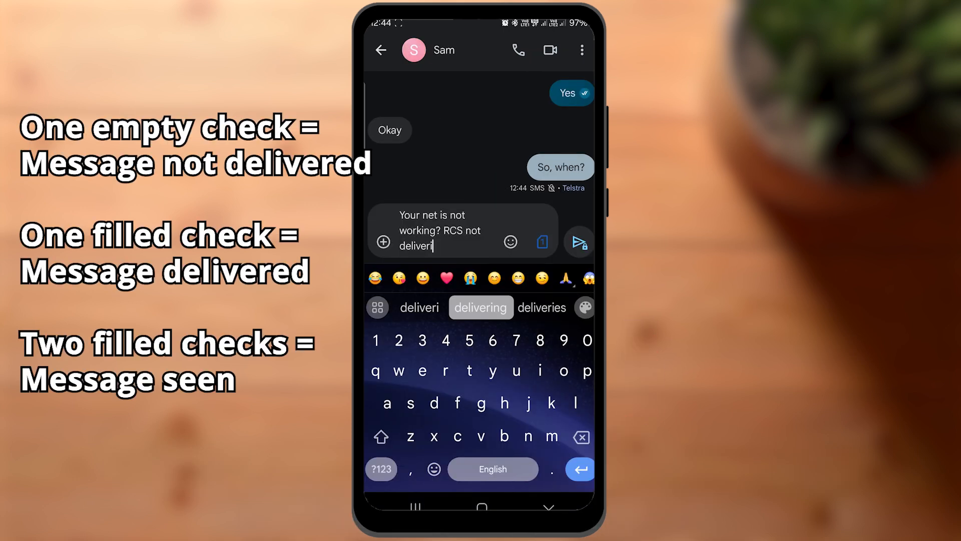
# Send 'Your net is not working? RCS not delivering' using the 'delivering' suggestion
pyautogui.click(577, 241)
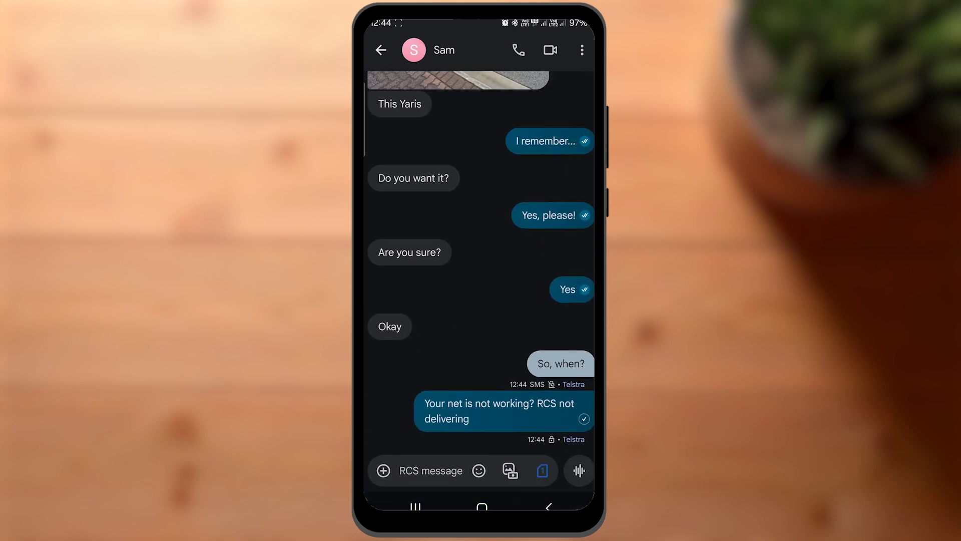
pyautogui.click(502, 411)
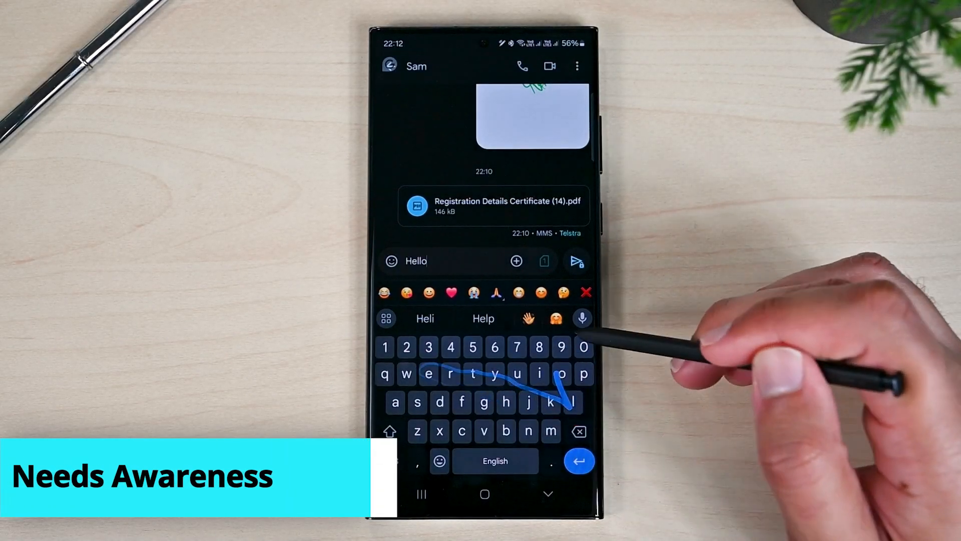
# Start a 'Hello' greeting below the MMS PDF certificate in the chat
pyautogui.click(577, 261)
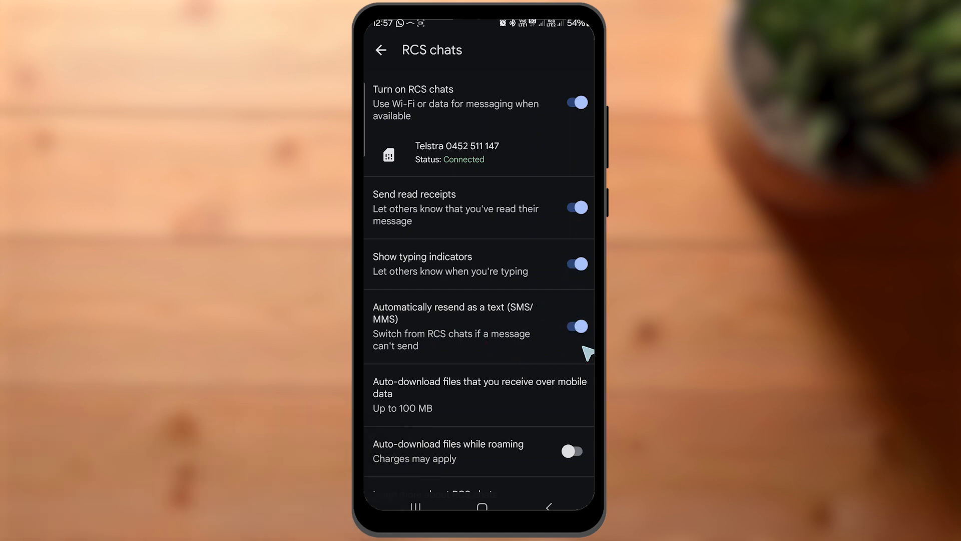
# Scroll through RCS chats toggles: Telstra connected, read receipts, typing indicators, automatic resend
pyautogui.scroll(-3)
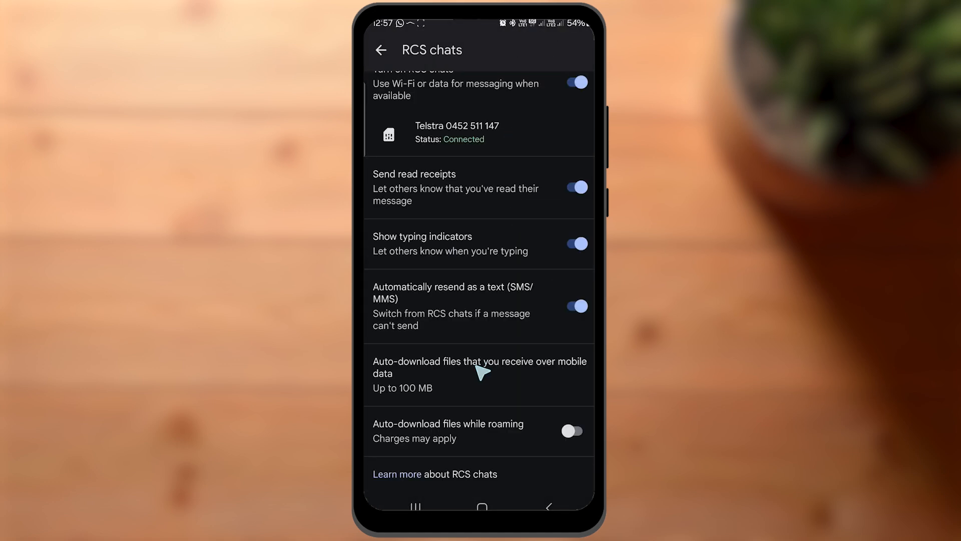
pyautogui.moveTo(545, 417)
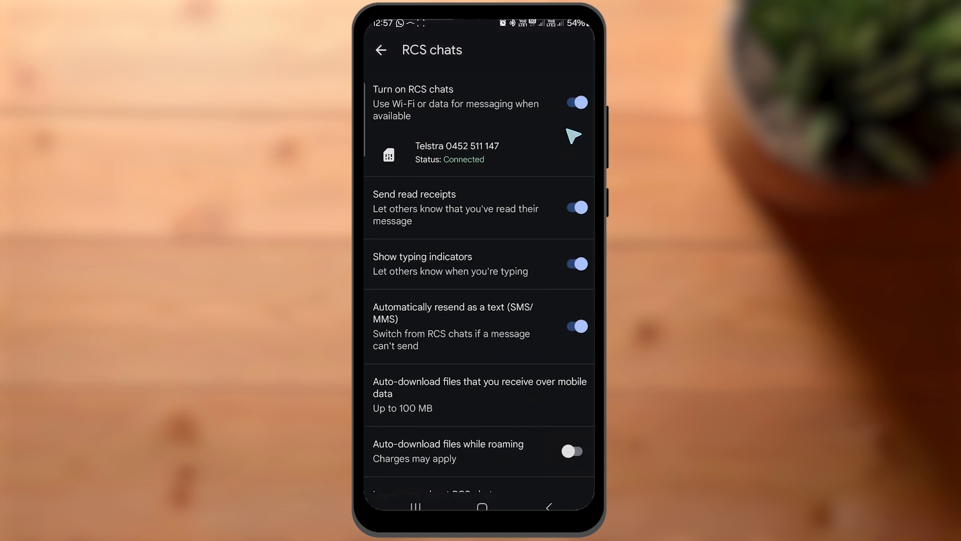
pyautogui.moveTo(574, 117)
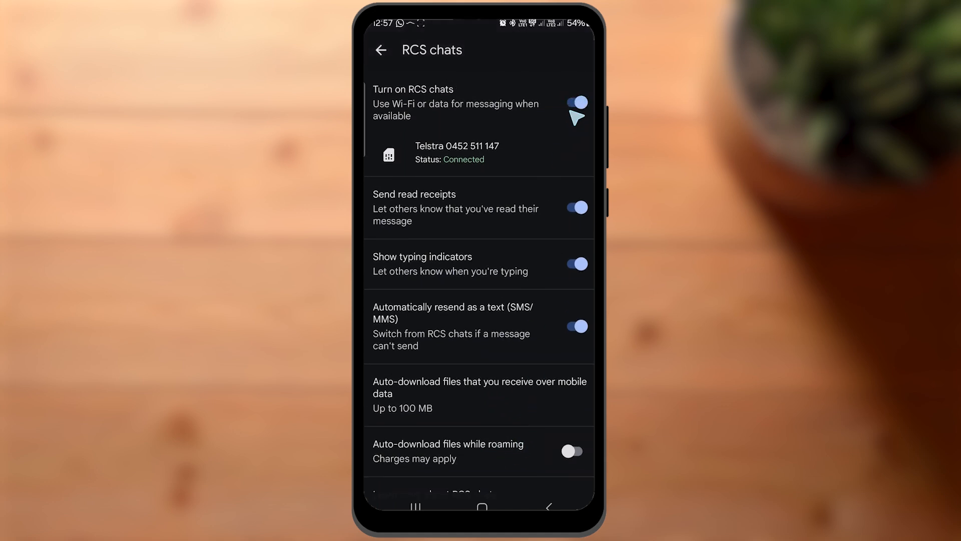